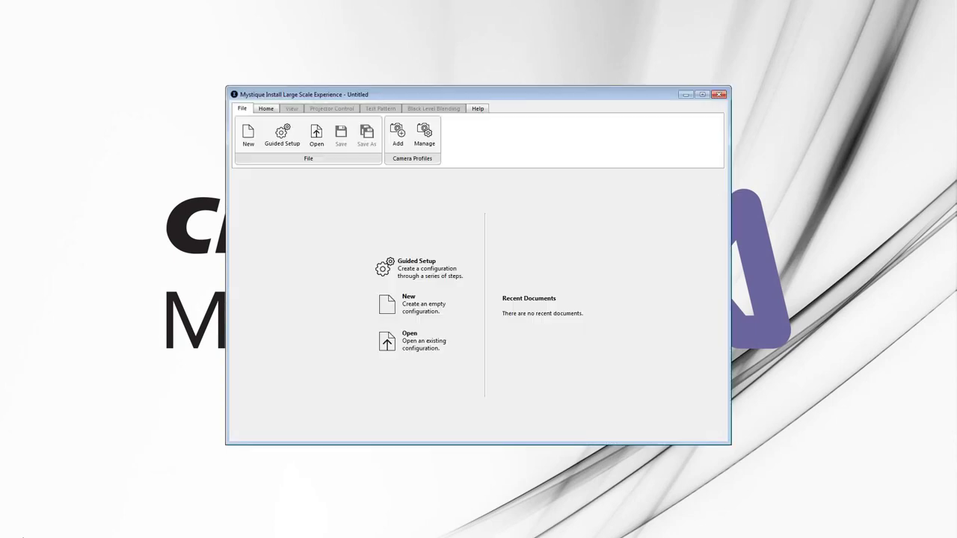
mouse_move(564, 127)
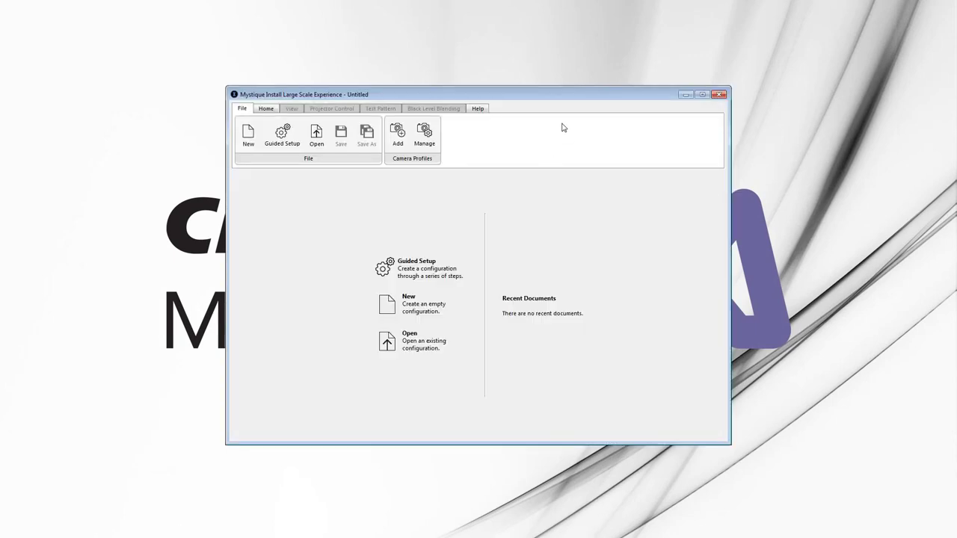
Step: Maximize the window and launch a new Guided Setup from the File tab
click(704, 94)
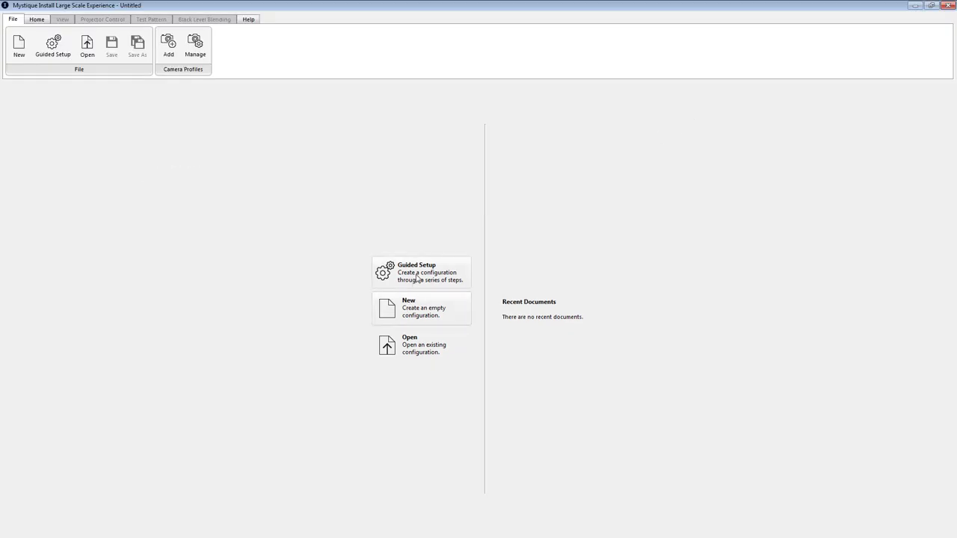
click(421, 272)
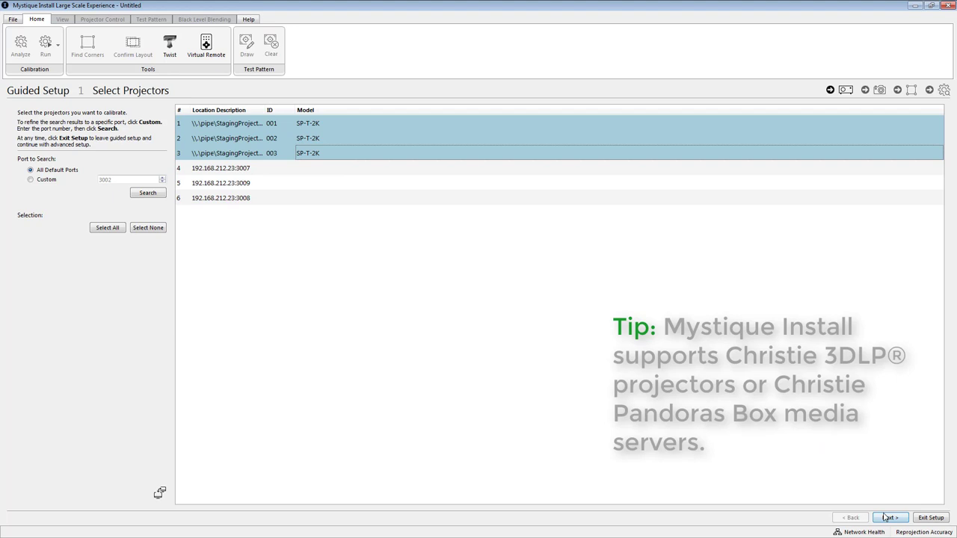
Step: Keep the three Staging Projectors selected and advance to Select a Camera
click(890, 517)
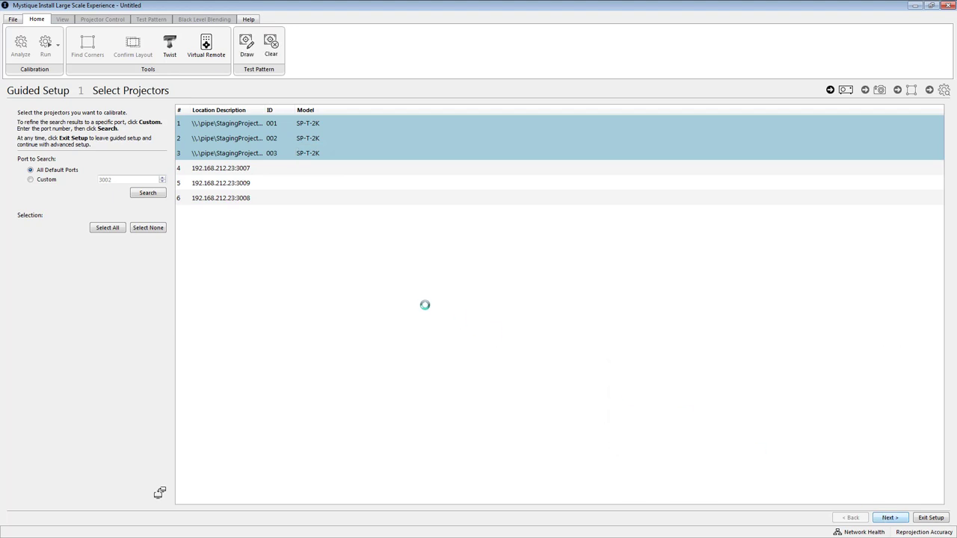
click(890, 518)
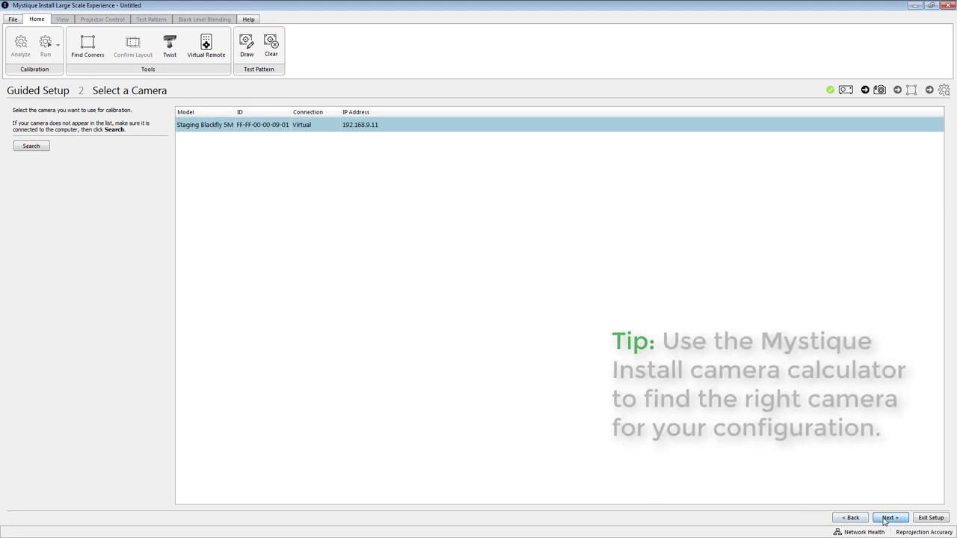
Step: Accept the virtual camera and roughly place the flat outline's four corners on the grey image
click(889, 518)
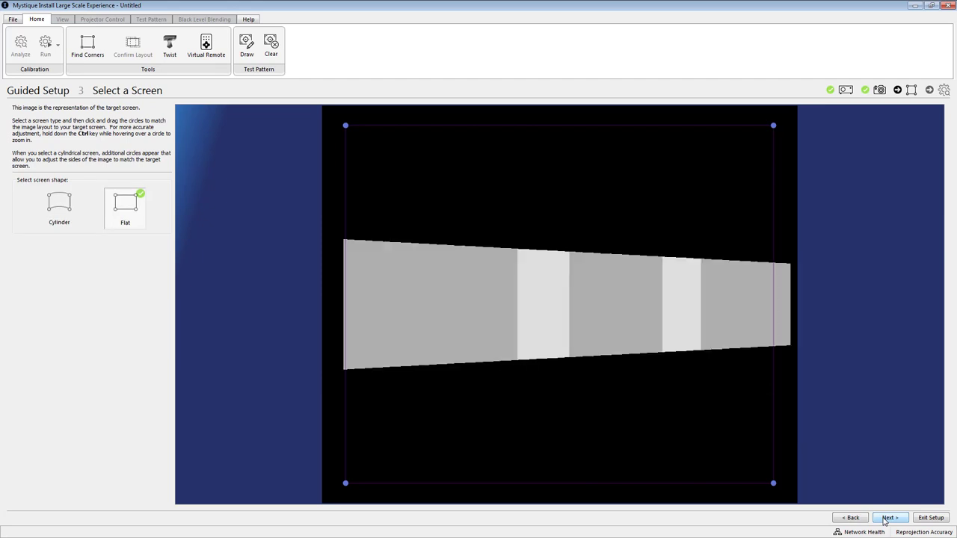
mouse_move(359, 131)
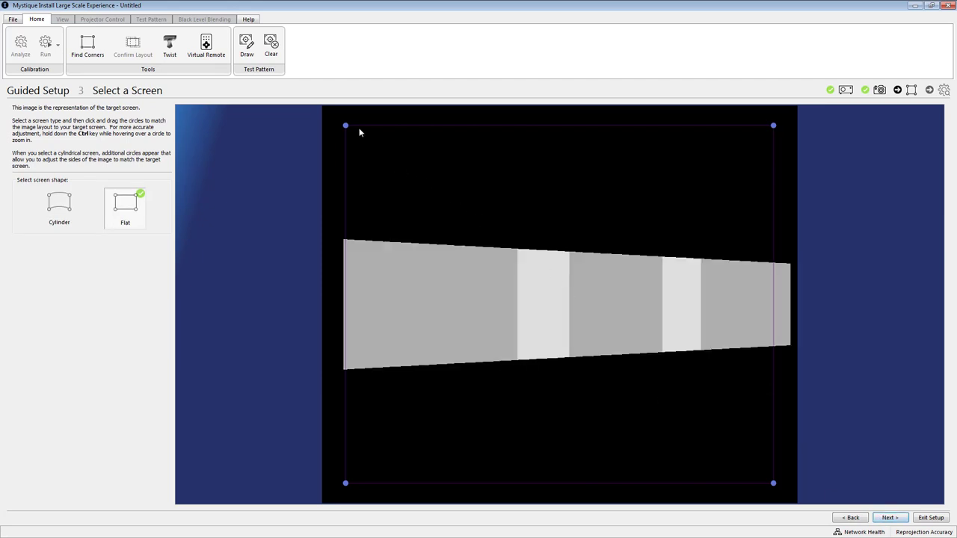
drag(346, 126, 346, 242)
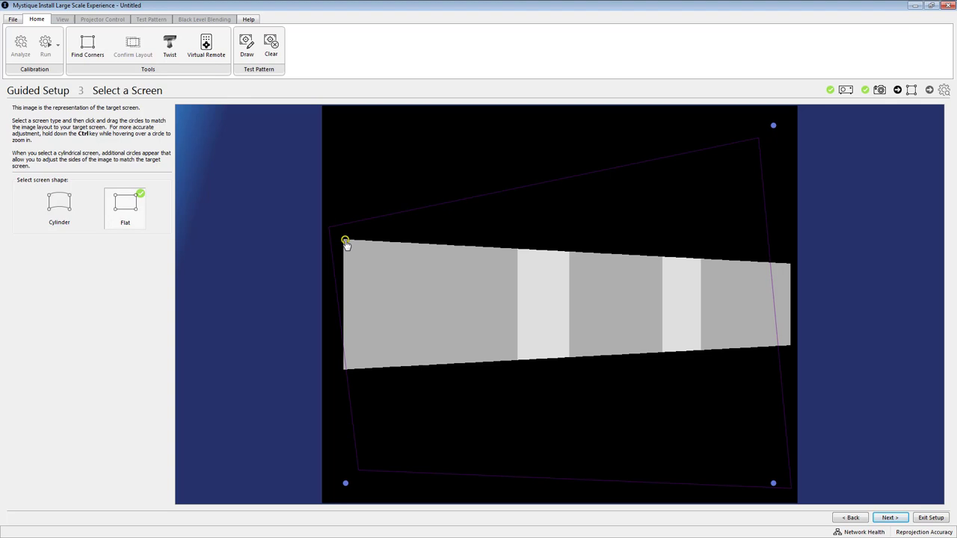
drag(775, 126, 795, 263)
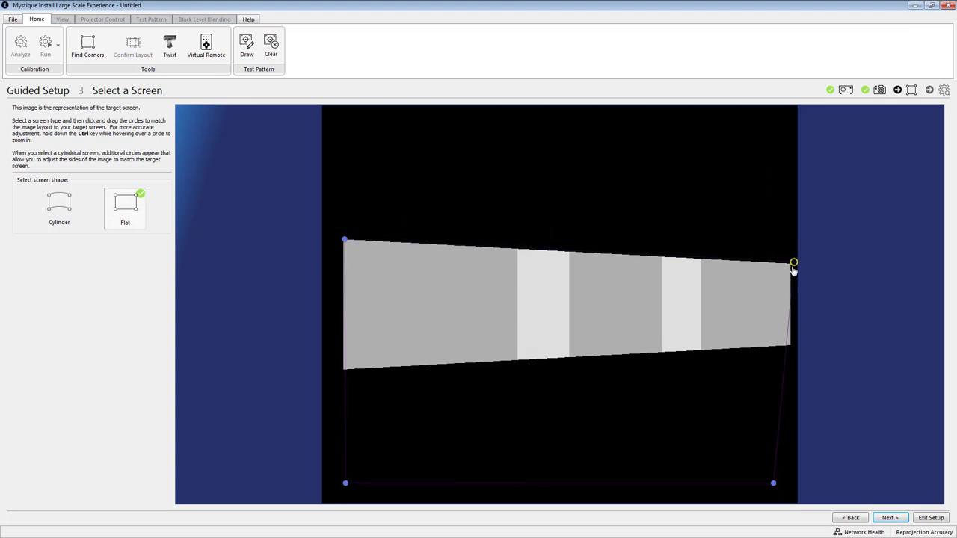
drag(793, 263, 793, 365)
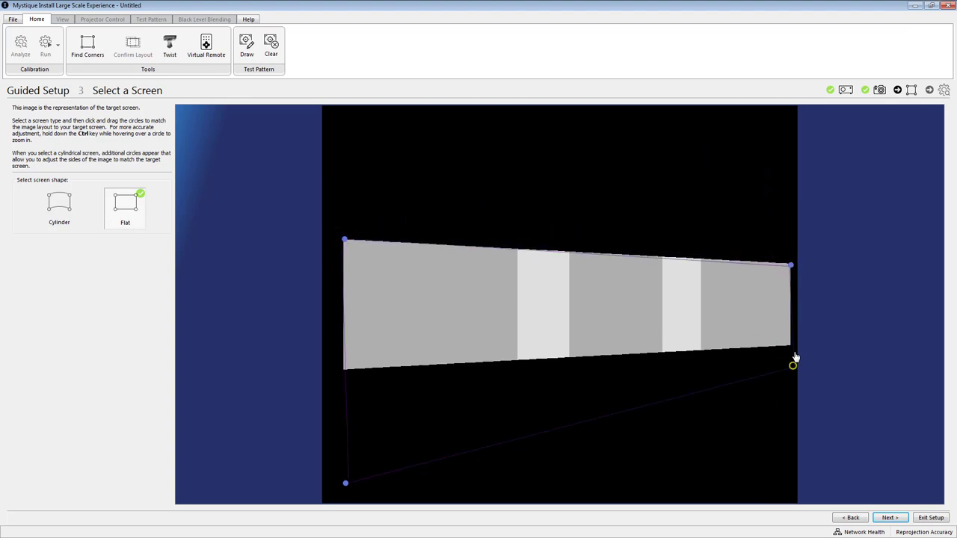
drag(793, 365, 792, 346)
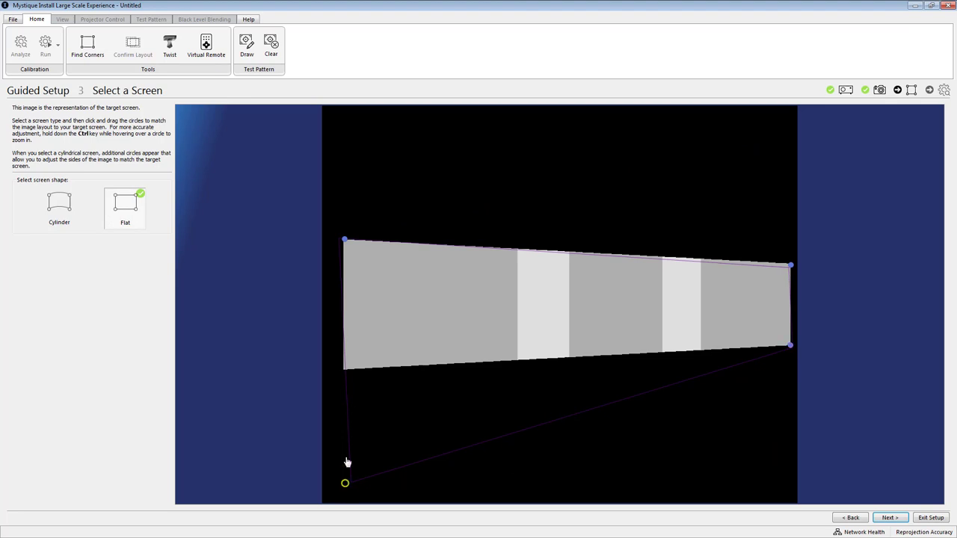
drag(344, 483, 344, 372)
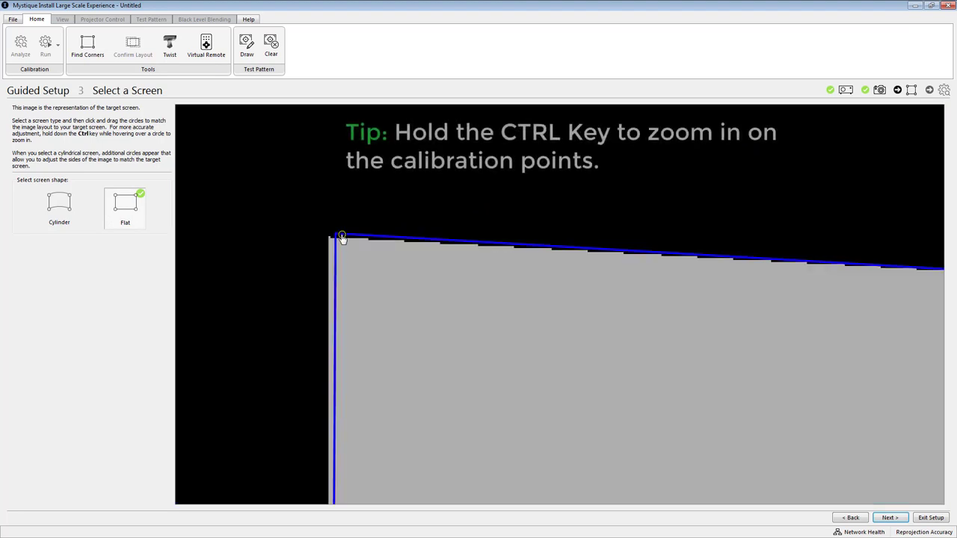
Step: Fine-tune each outline corner so it sits exactly on the projected image's corners
drag(342, 236, 330, 238)
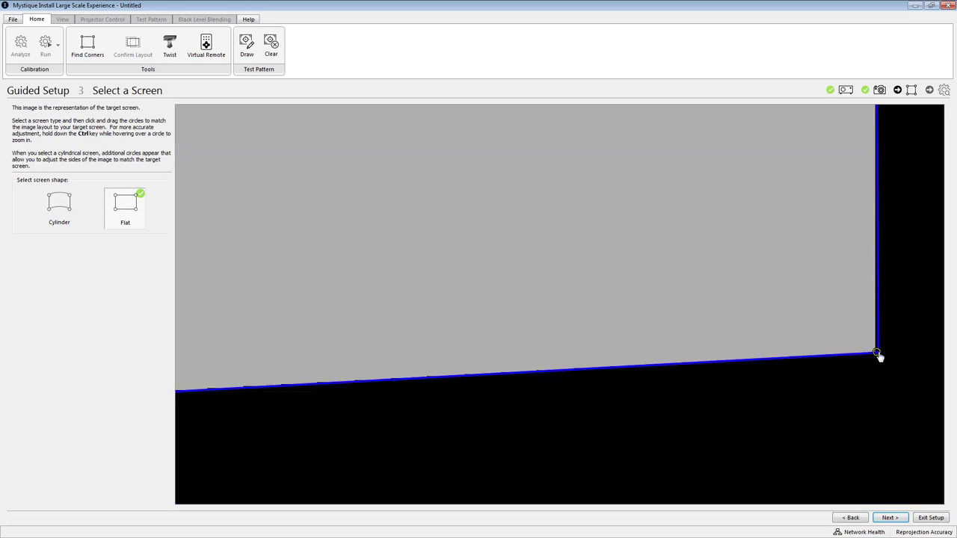
drag(878, 356, 875, 353)
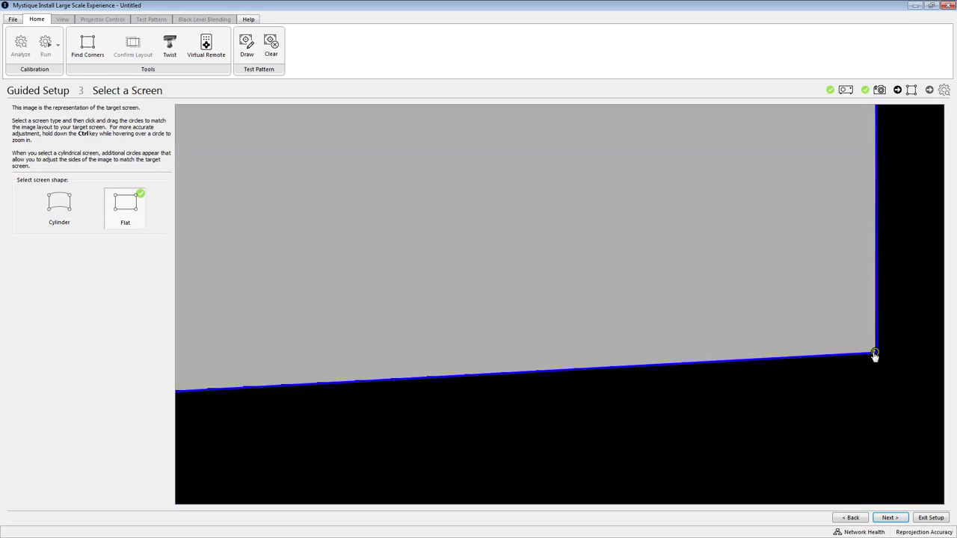
drag(875, 353, 213, 407)
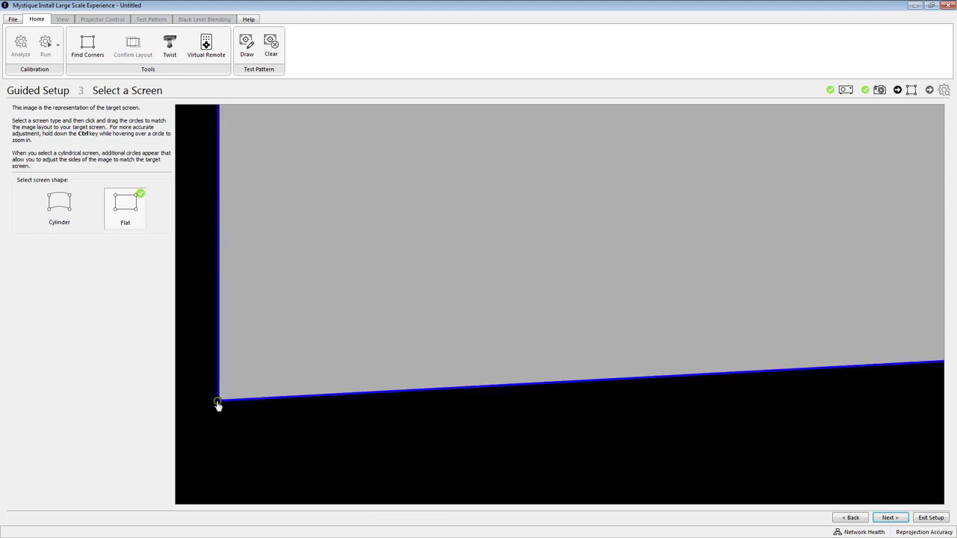
drag(218, 404, 342, 241)
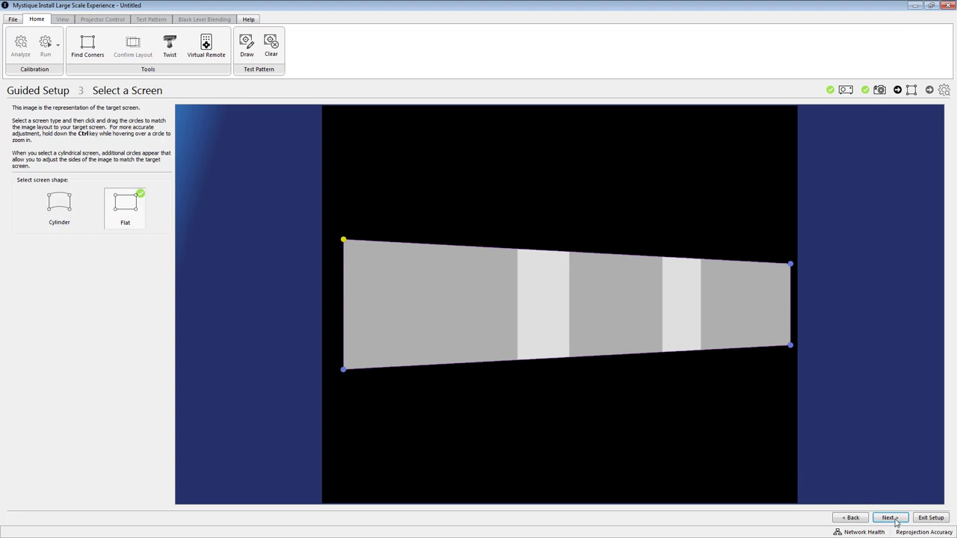
Step: Analyze the layout, set a 1 x 3 arrangement with 20% overlap in Percent, and finish
click(888, 517)
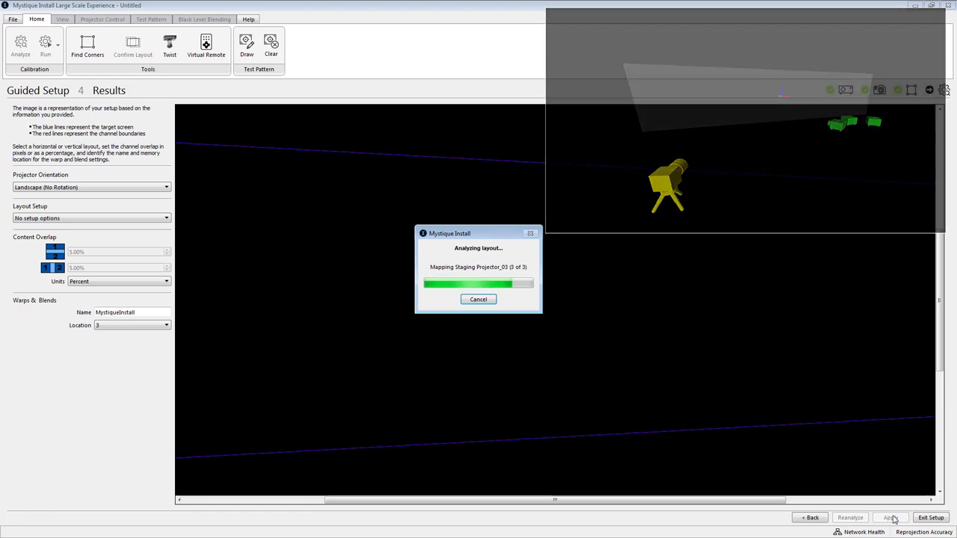
click(891, 517)
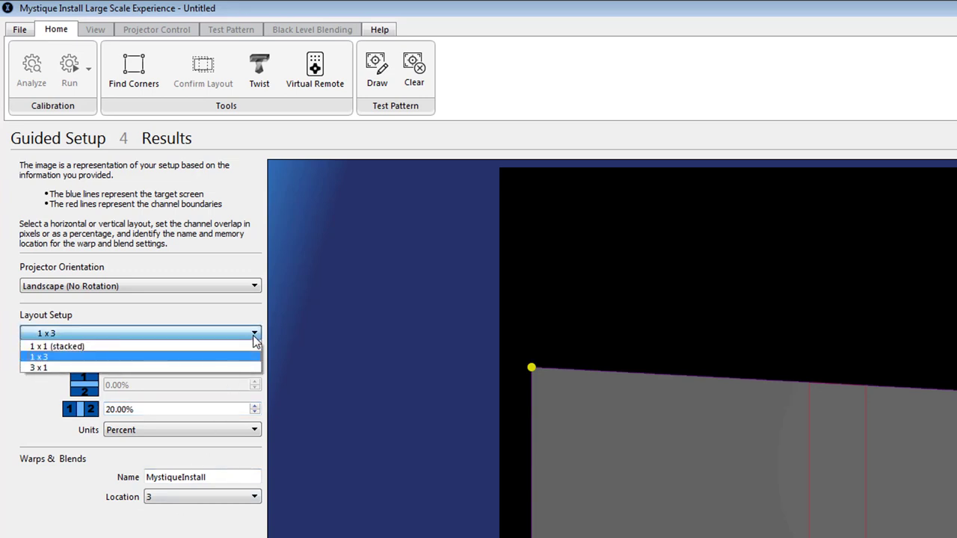
click(39, 356)
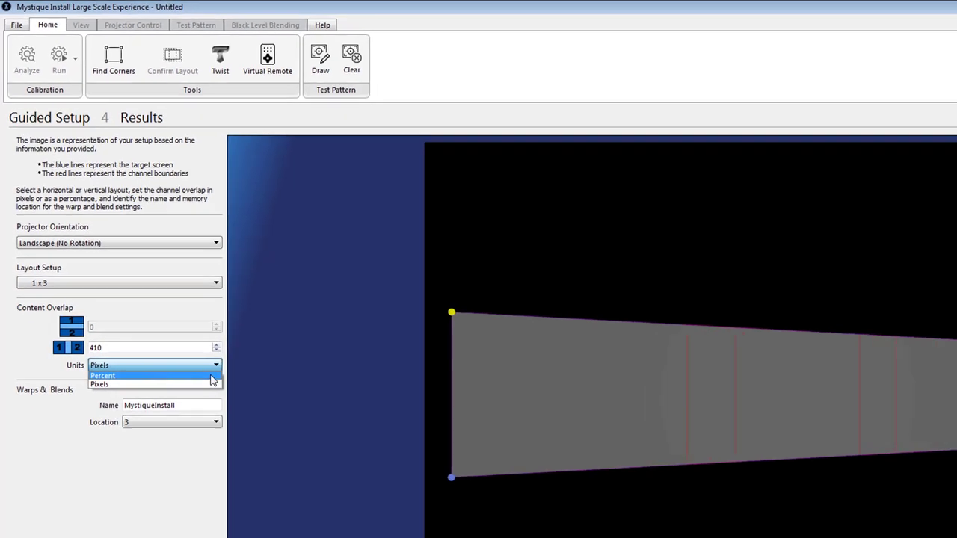
click(101, 375)
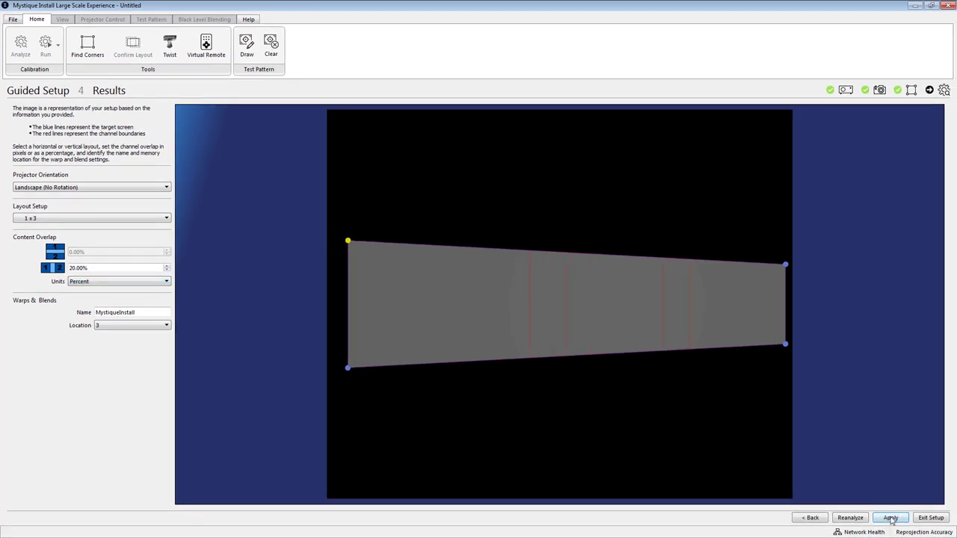
click(890, 517)
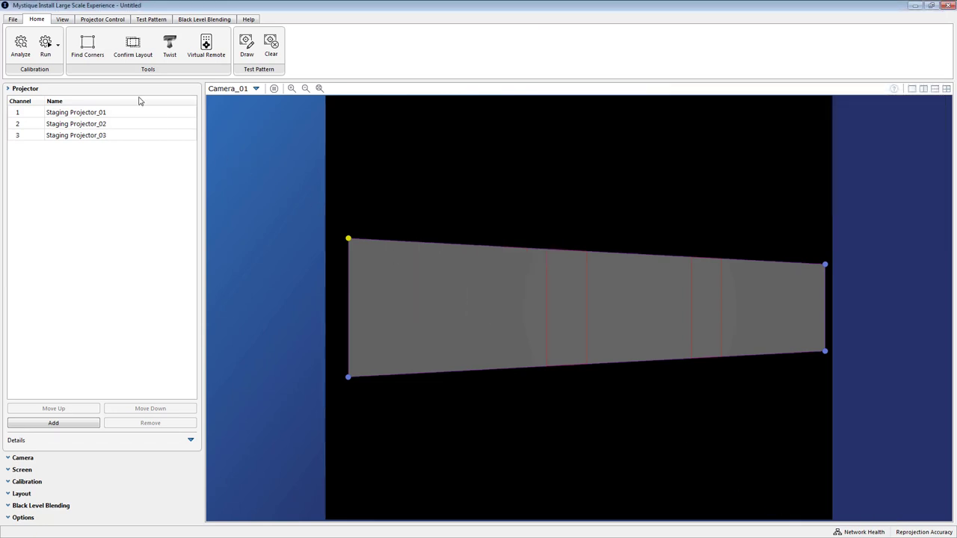
Step: Review the Test Pattern options for the three calibrated staging projector channels
click(151, 18)
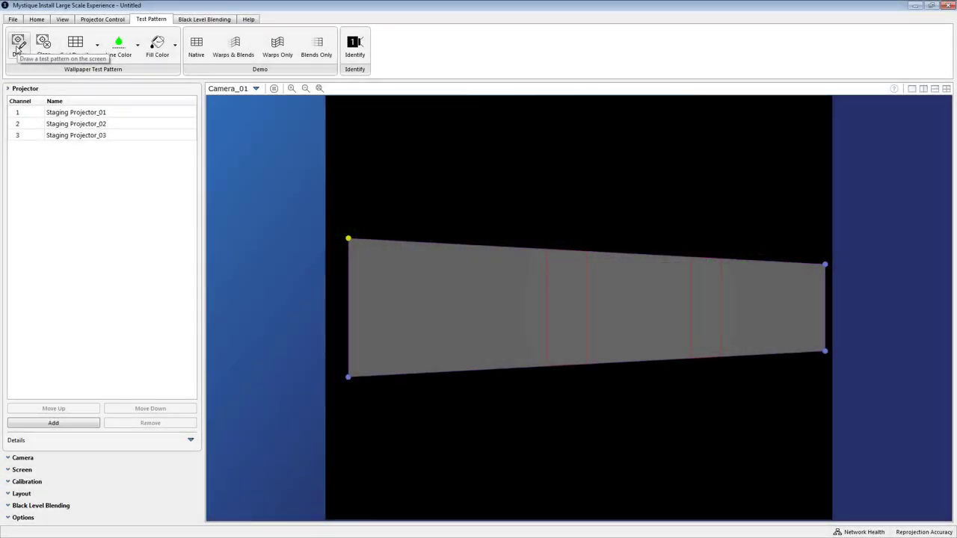
mouse_move(198, 47)
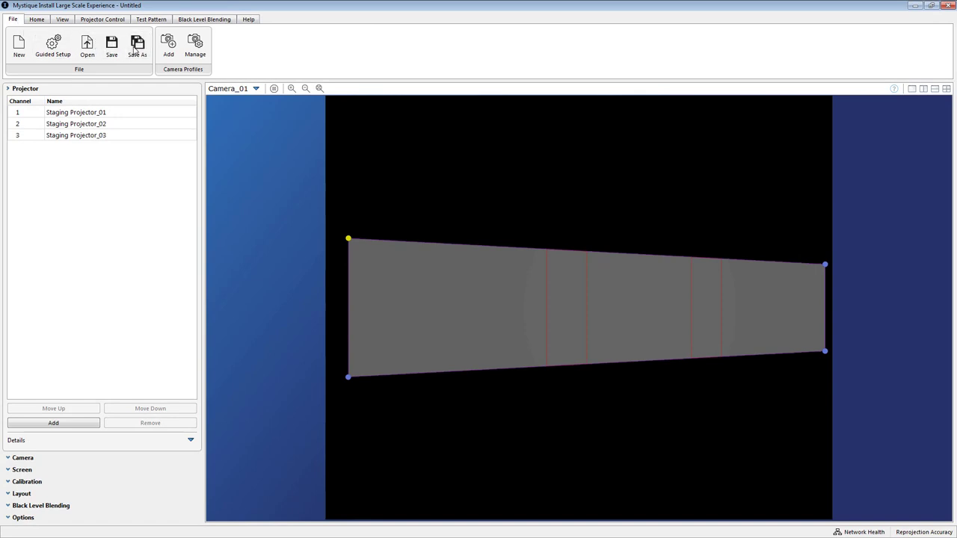
Step: Save the calibration as the '1 x 3 Flat Screen' .cal file via Save As
click(138, 46)
text(1 x 3)
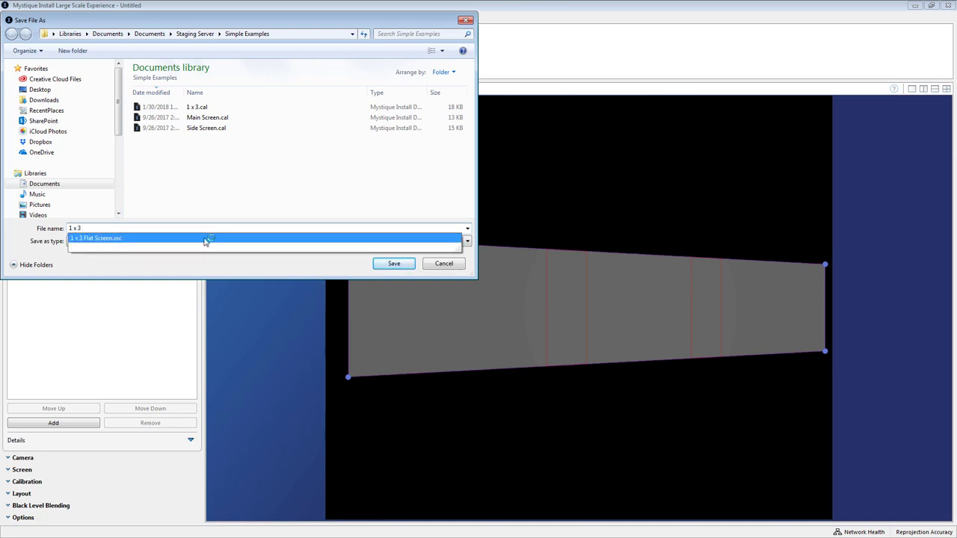
click(395, 263)
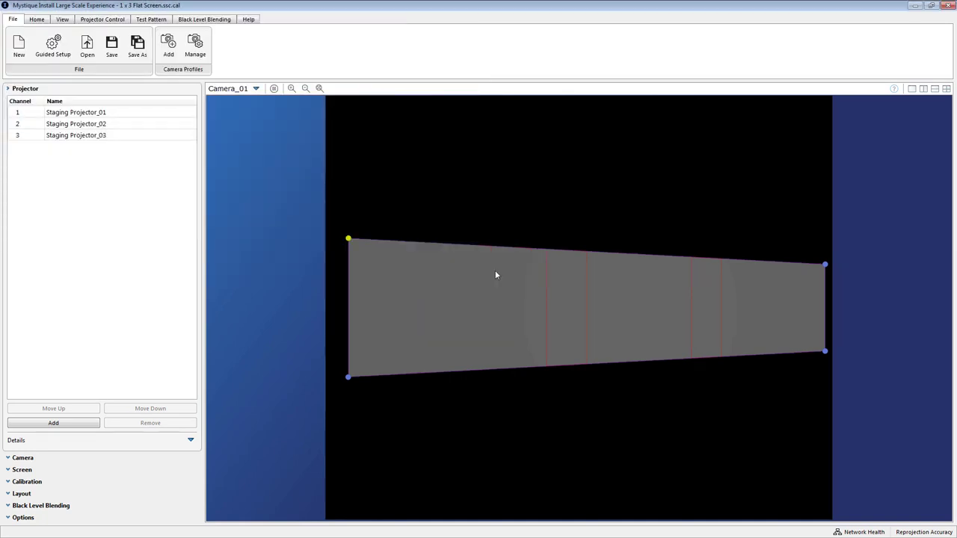